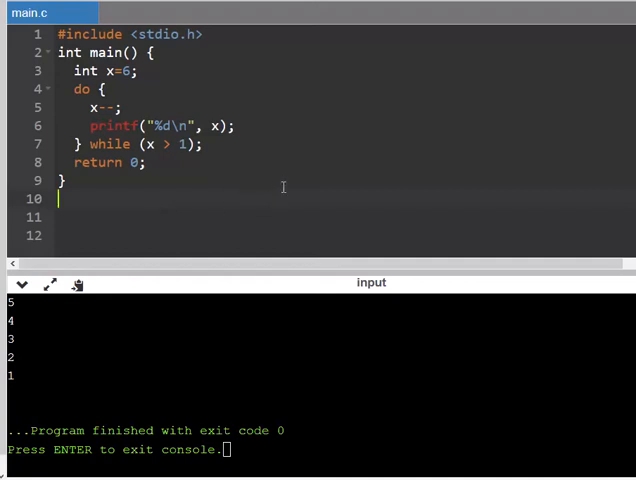
mouse_move(198, 204)
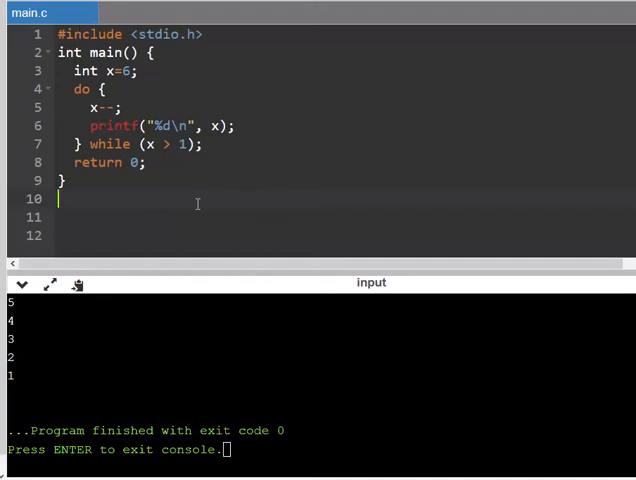
Add if (x == 3) { break; } inside the do-while loop after x--
left_click(84, 88)
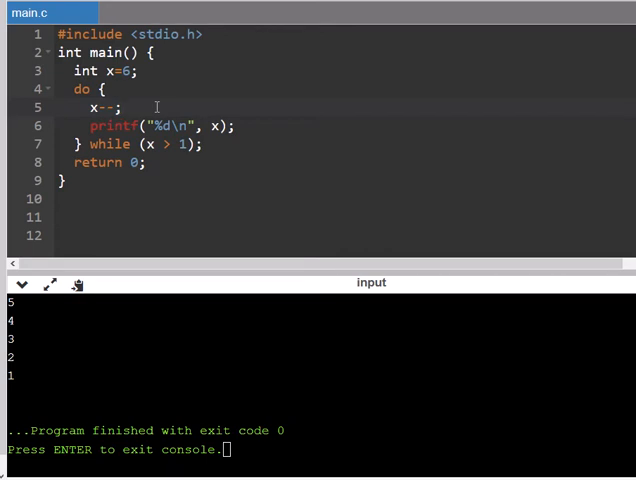
mouse_move(150, 96)
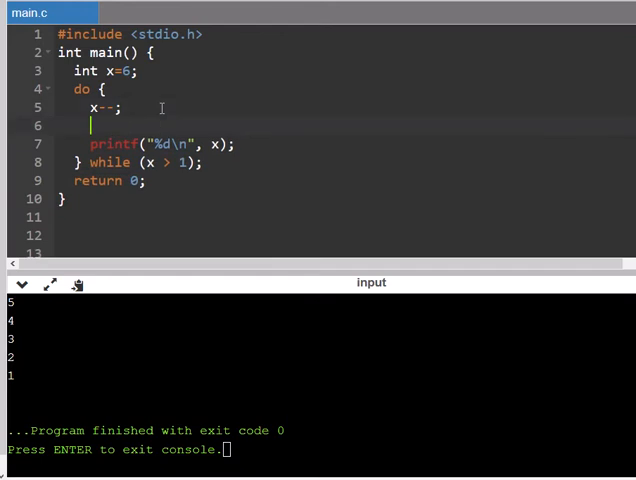
type("if")
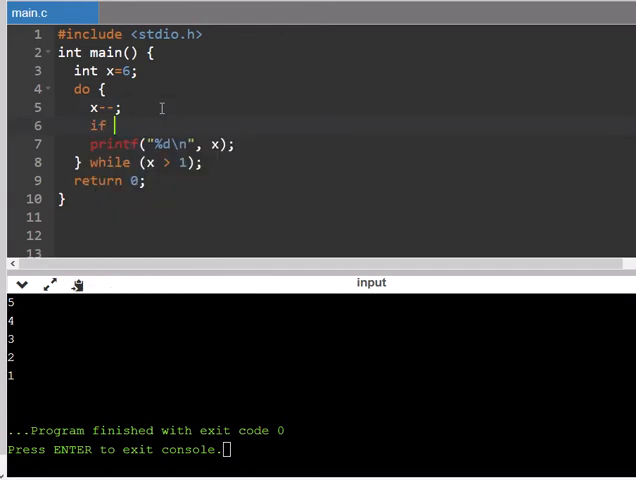
type("(")
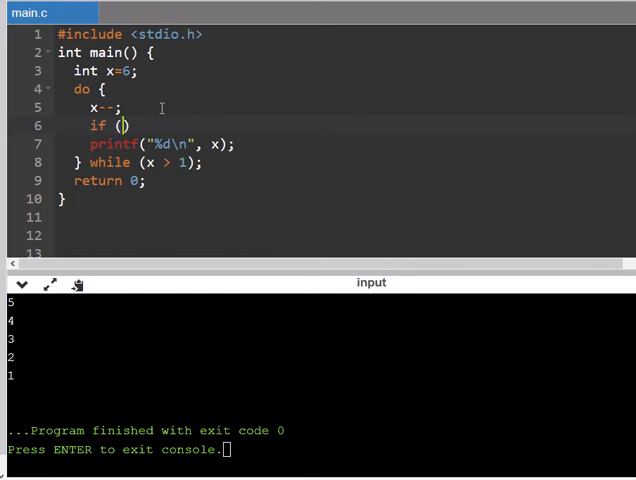
type("x =")
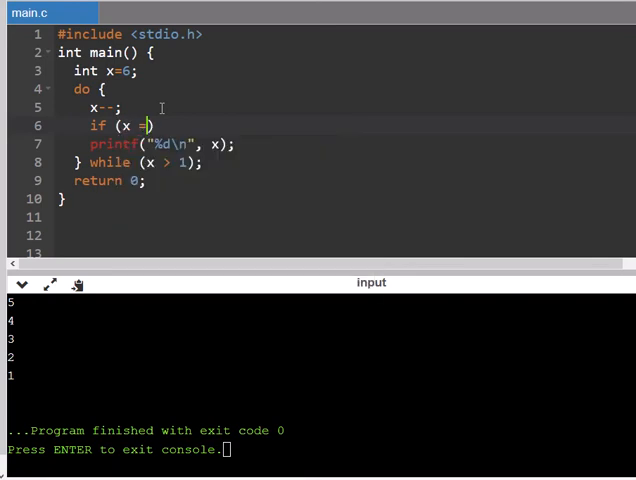
type("= 3")
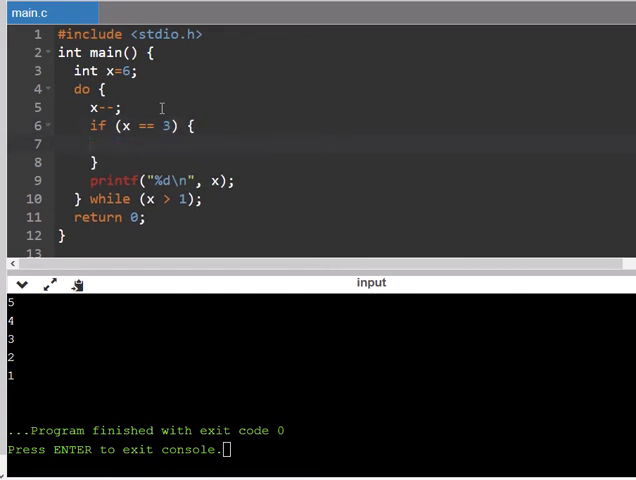
type("break;")
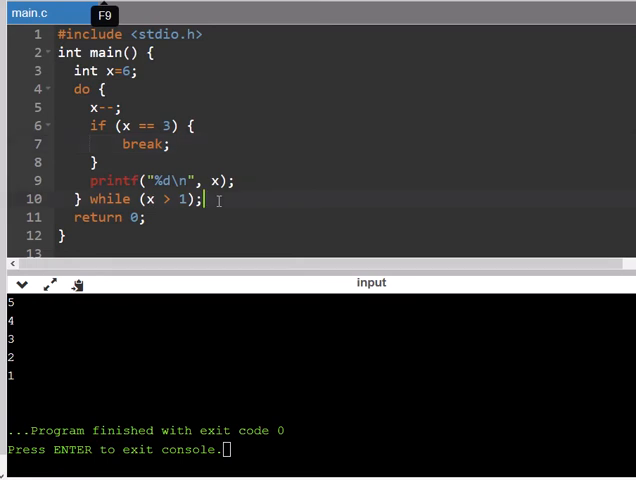
Add printf("END\n"); after the loop
type("pr")
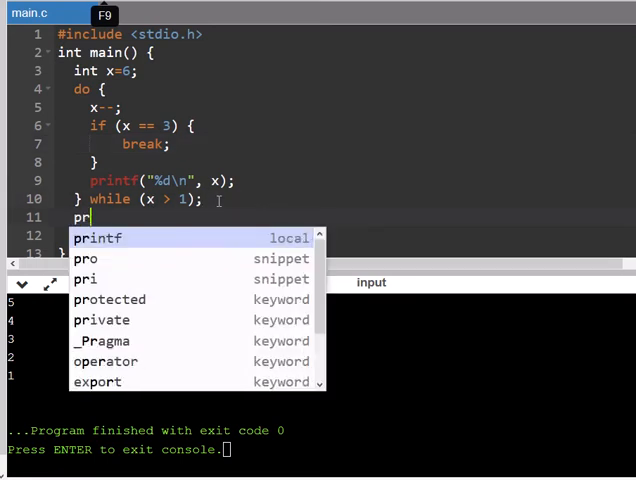
type("intf(\"END\")")
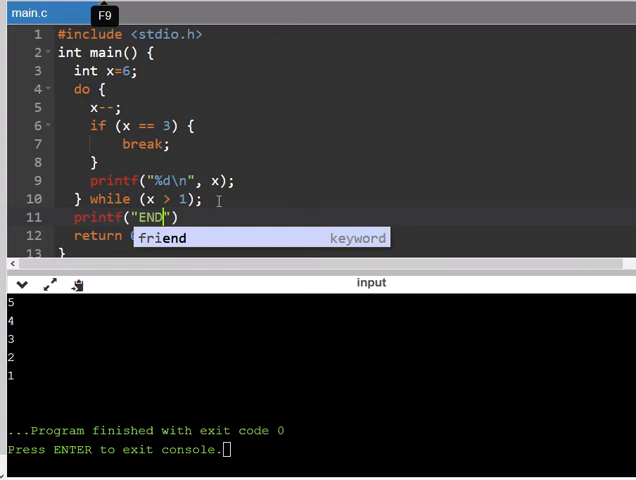
type("\\n")
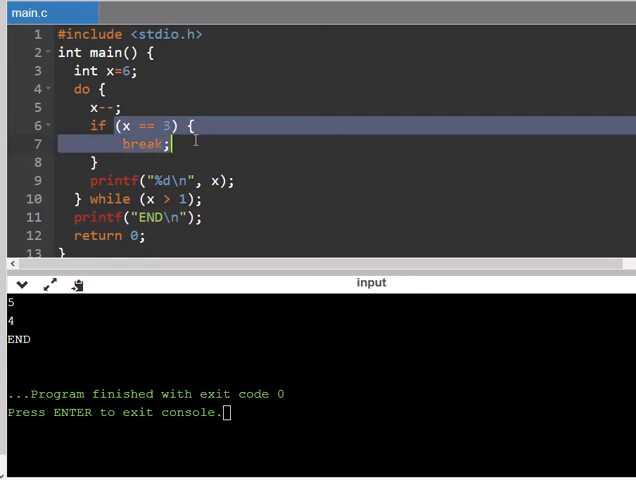
mouse_move(52, 204)
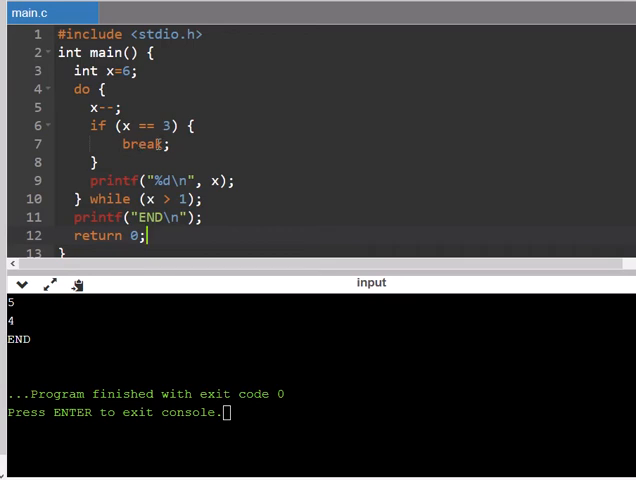
Replace break; with continue; inside the if (x == 3) block
key("BackSpace")
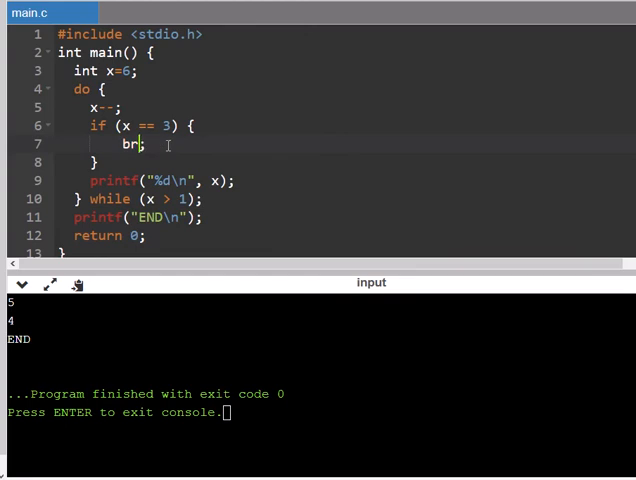
type("continue;")
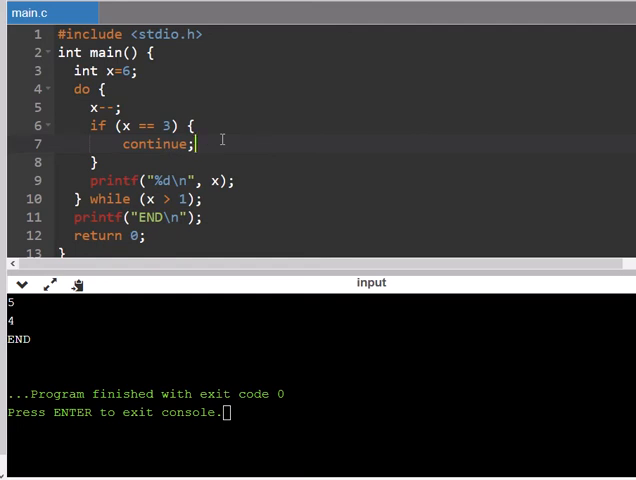
mouse_move(156, 144)
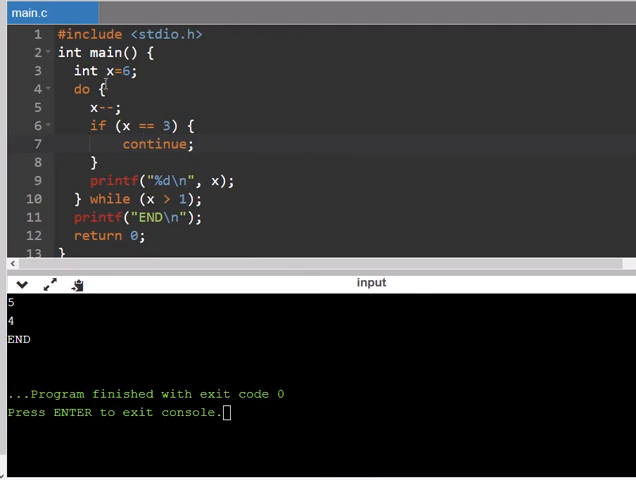
mouse_move(112, 148)
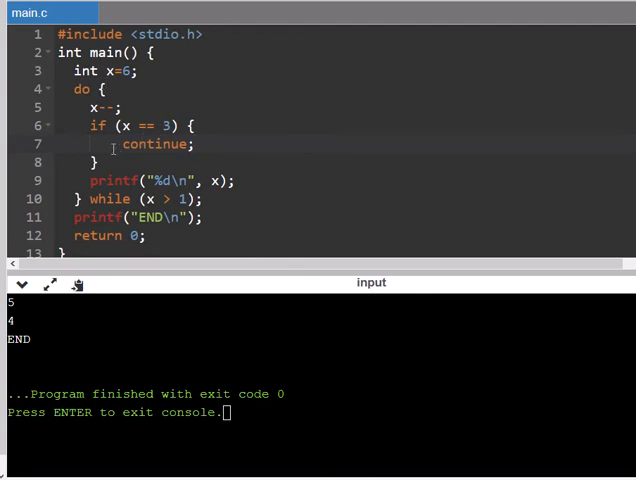
left_click_drag(112, 144, 236, 180)
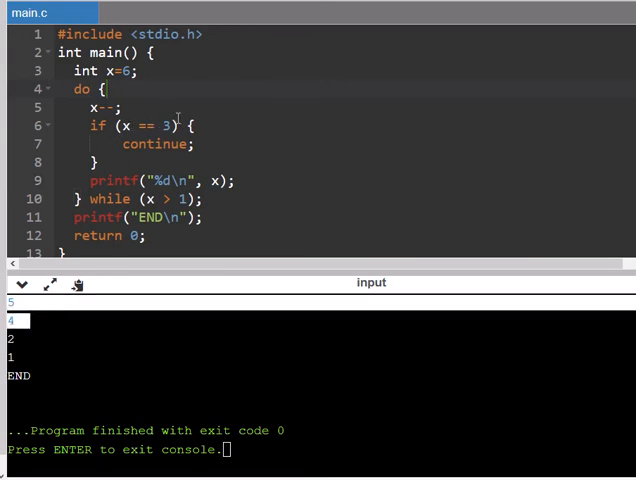
mouse_move(224, 80)
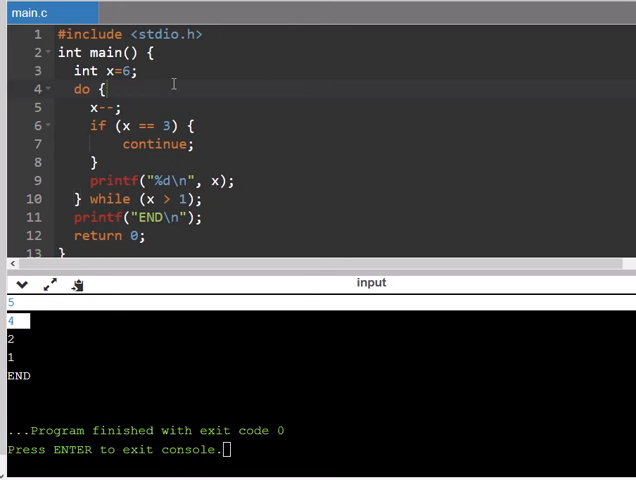
mouse_move(198, 184)
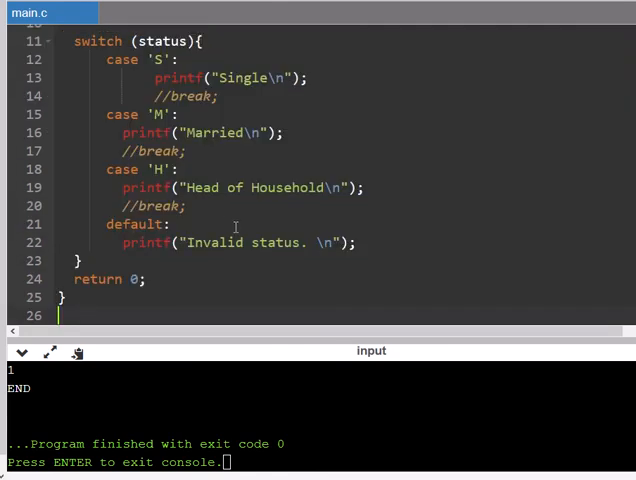
Review the status prompt, scanf and switch on status, highlighting the switch keyword
scroll("up", 3)
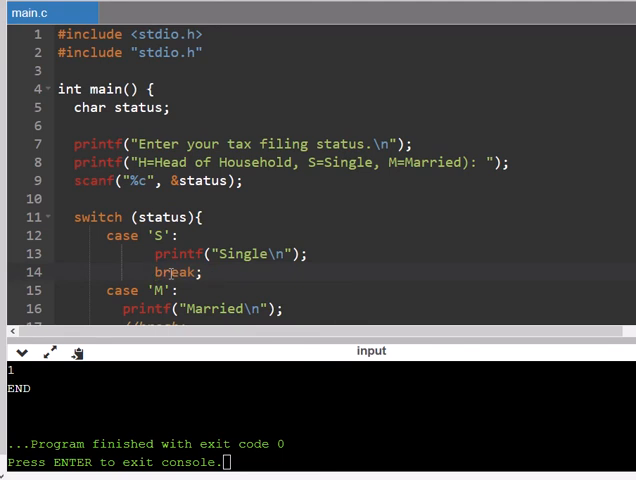
scroll("down", 3)
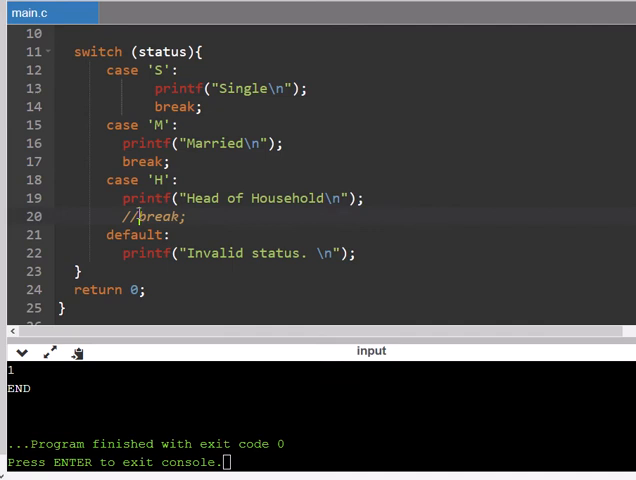
scroll("up", 3)
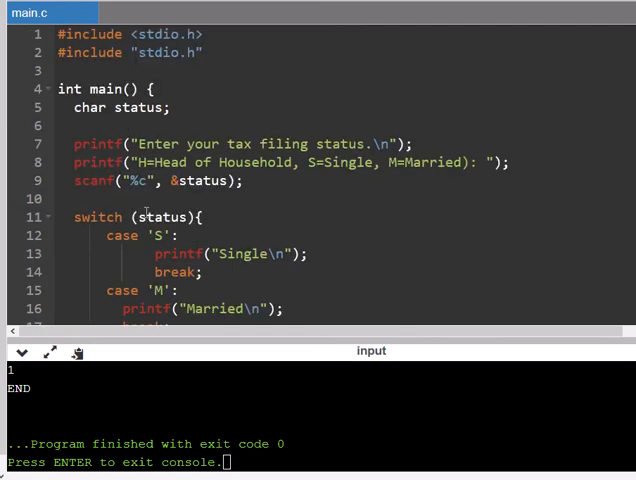
double_click(164, 216)
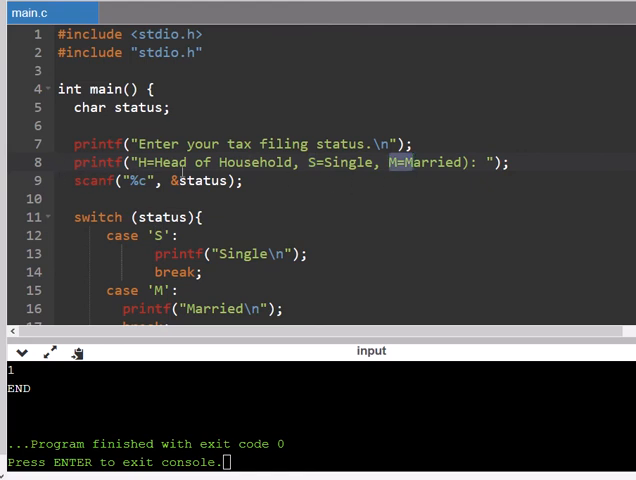
double_click(200, 180)
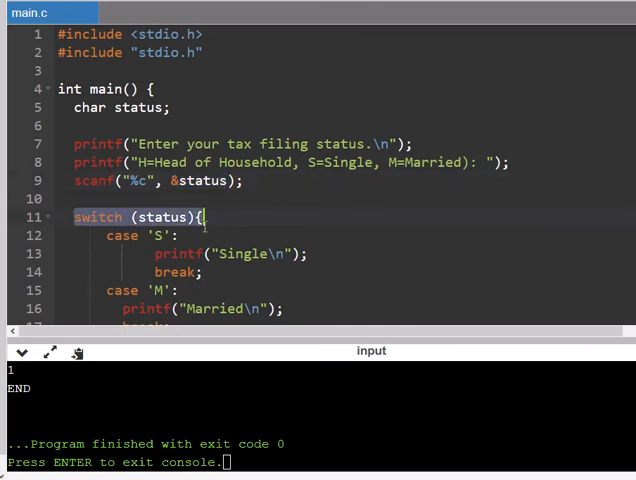
Comment case 'S' with // if (status == 'S') { as its if-equivalent
left_click(188, 236)
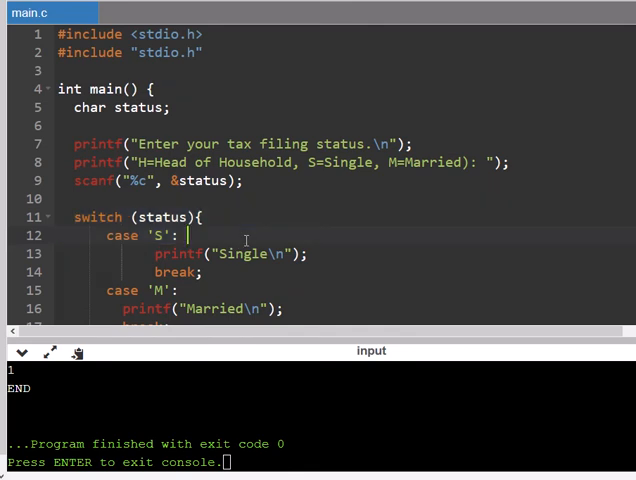
type("// if (status")
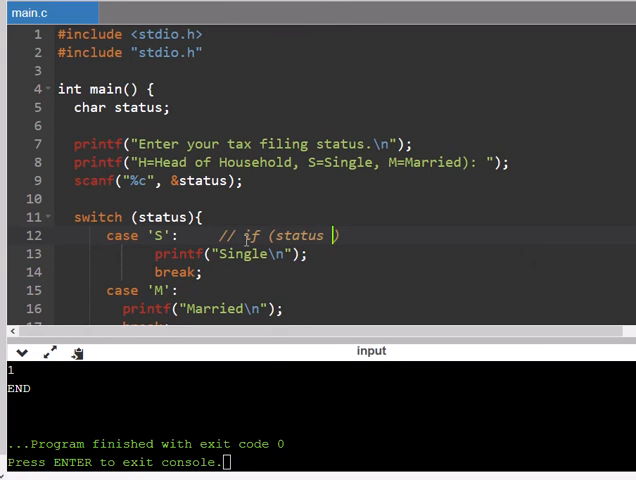
type("== 's')")
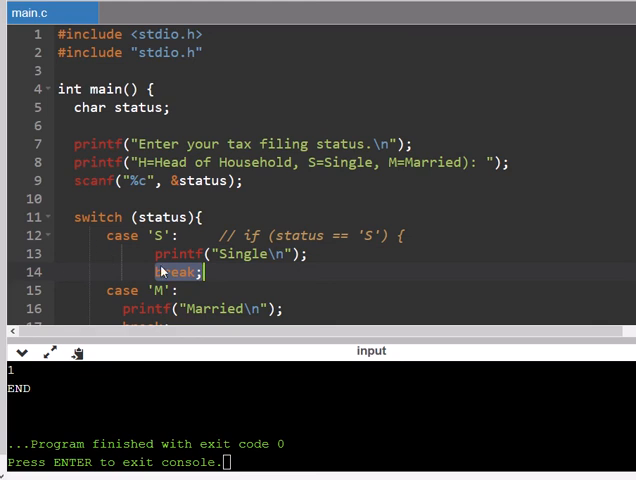
mouse_move(200, 288)
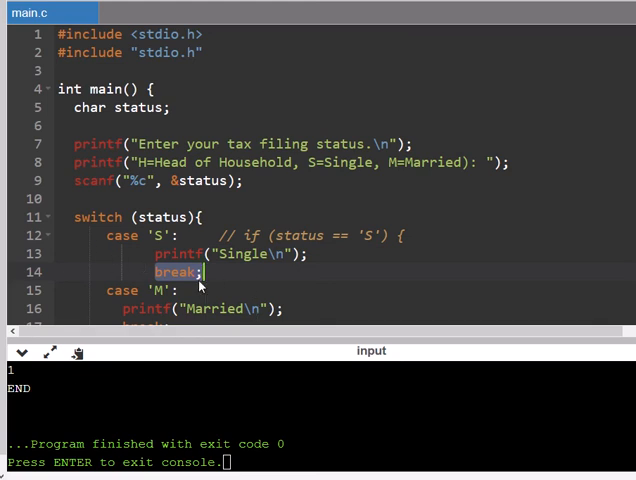
Scroll through the remaining cases to review them
scroll("down", 3)
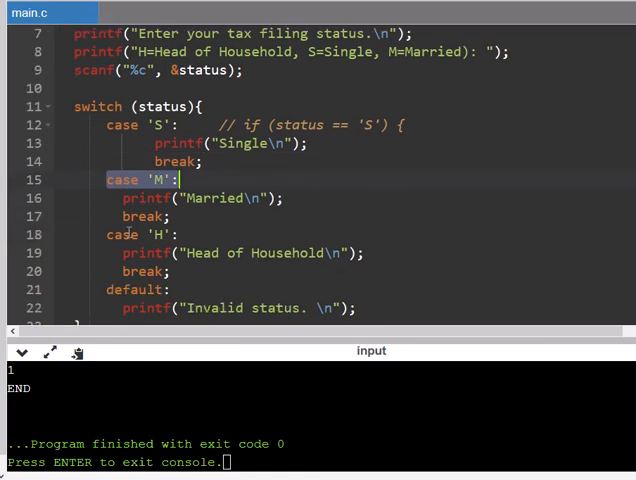
scroll("down", 3)
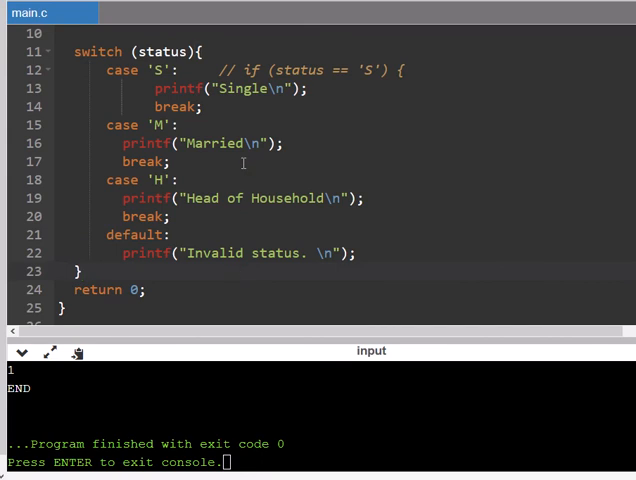
scroll("up", 3)
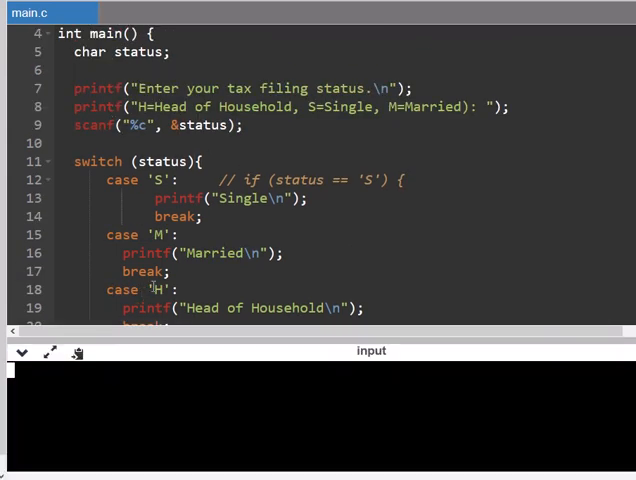
Run the program with M, then with the invalid entry sldkj to get Invalid status
left_click(50, 354)
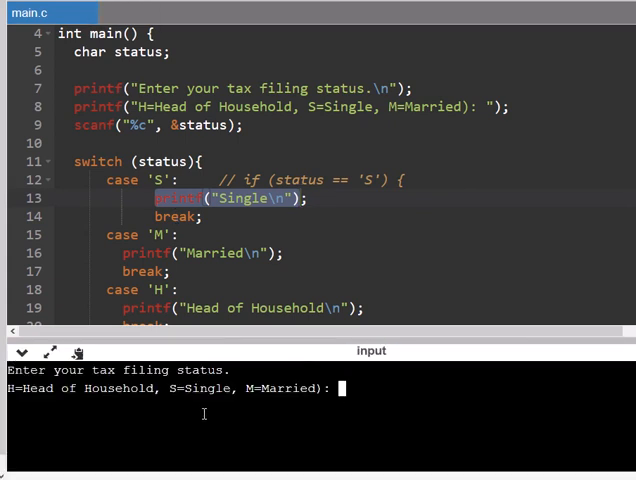
type("M")
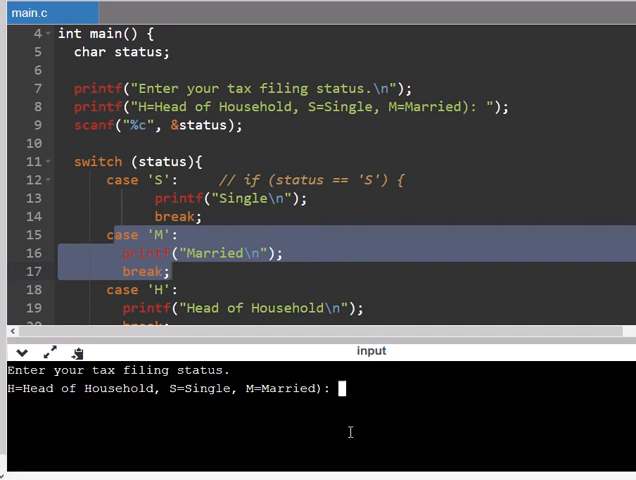
type("sldkj")
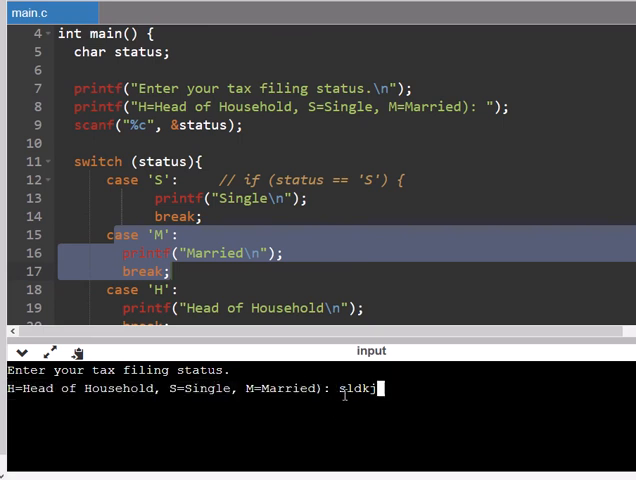
mouse_move(404, 388)
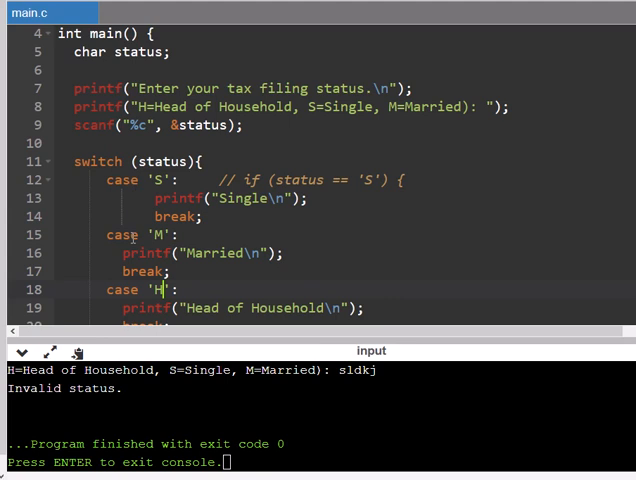
Comment default: with // else { and comment out all three break statements
scroll("down", 3)
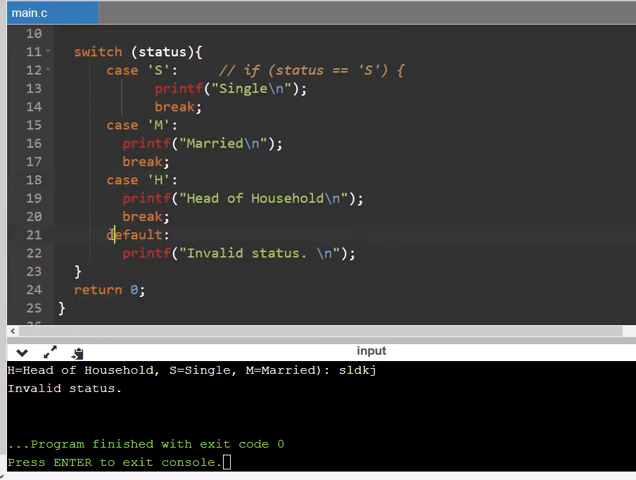
type("//")
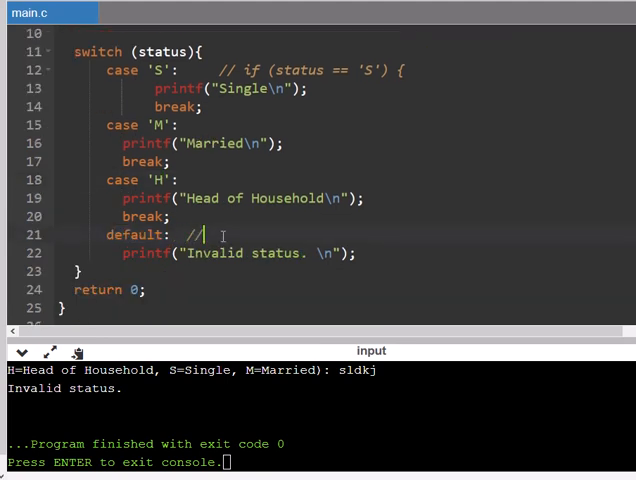
type("else {")
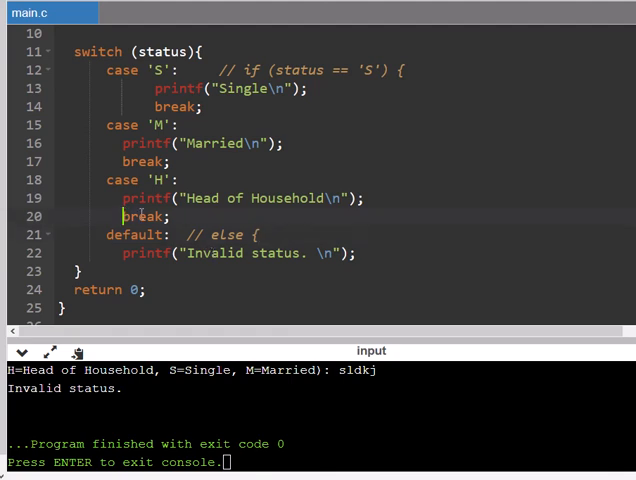
scroll("up", 3)
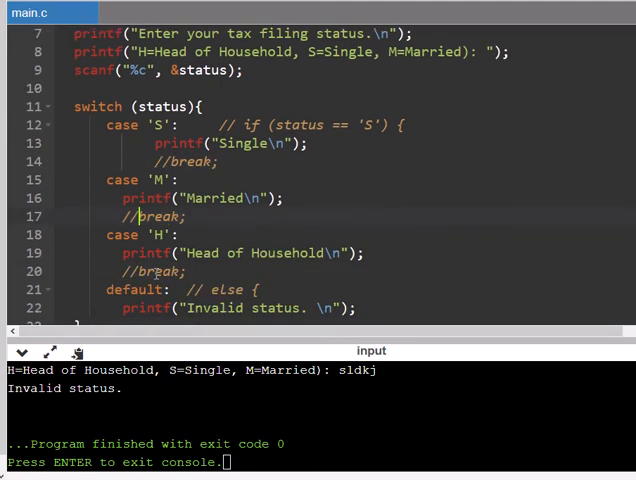
scroll("down", 3)
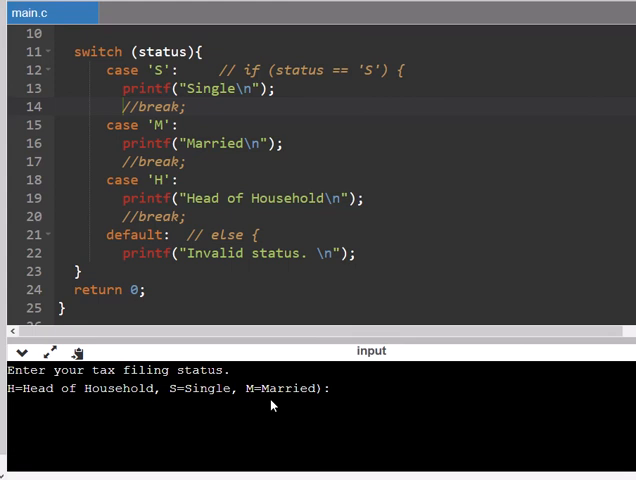
Run with S then H to show fall-through, marking the case 'H' and default lines that ran
type("S")
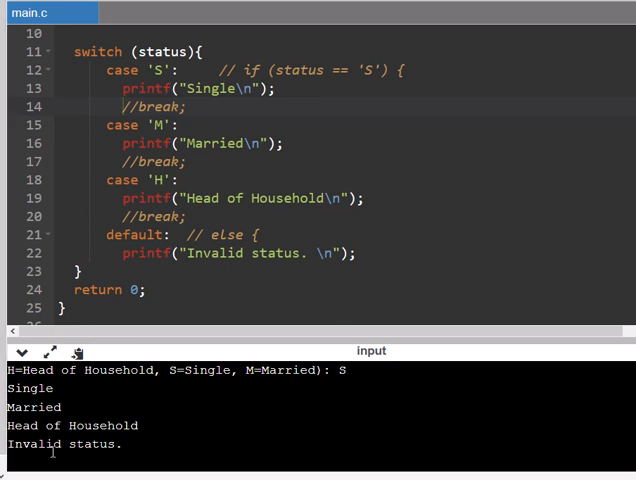
left_click(78, 354)
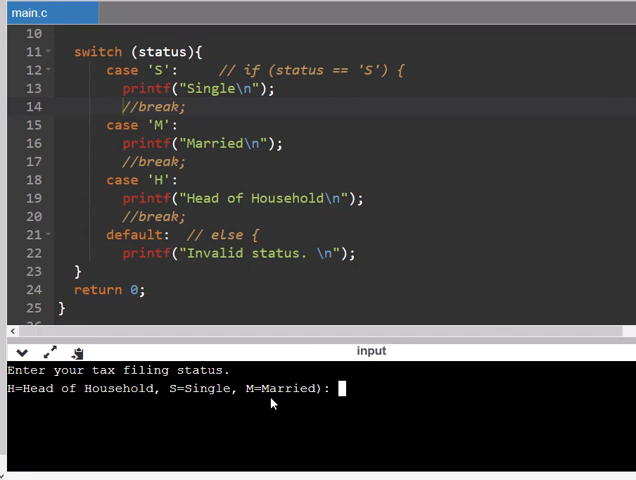
type("H")
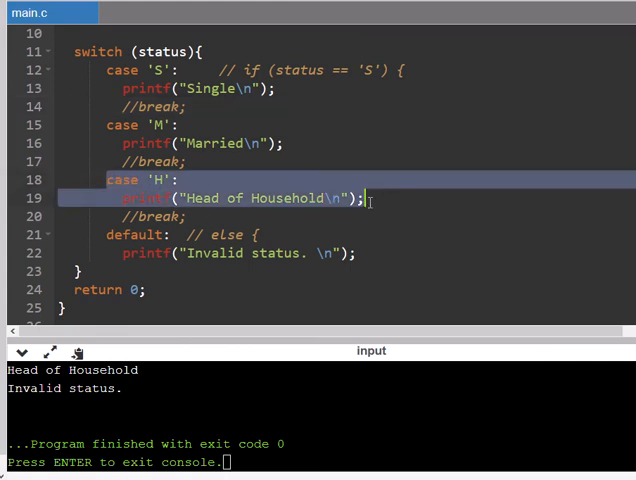
left_click_drag(370, 198, 356, 252)
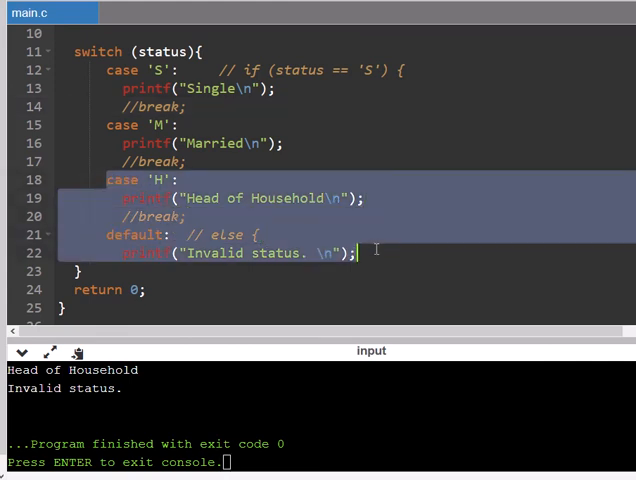